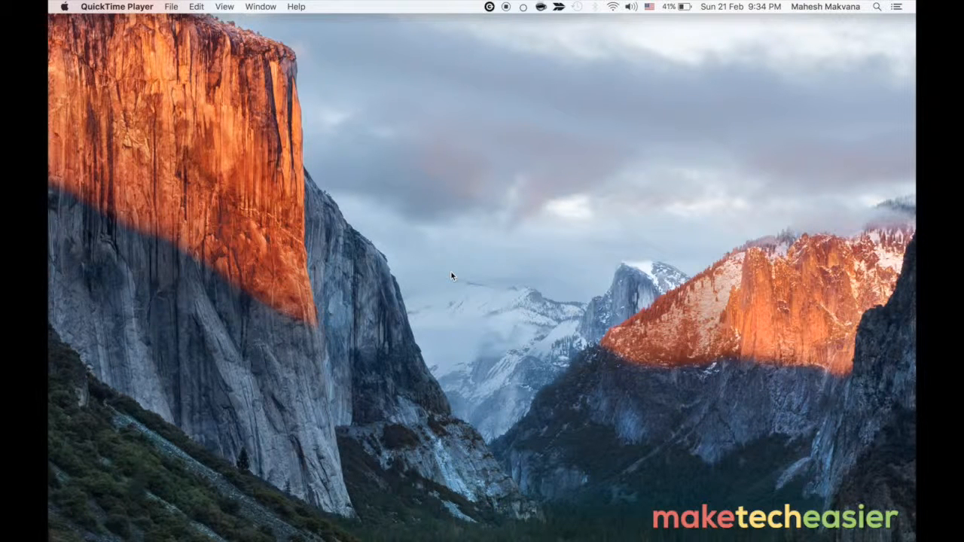
{"action": "mouse_move", "coordinate": [327, 211]}
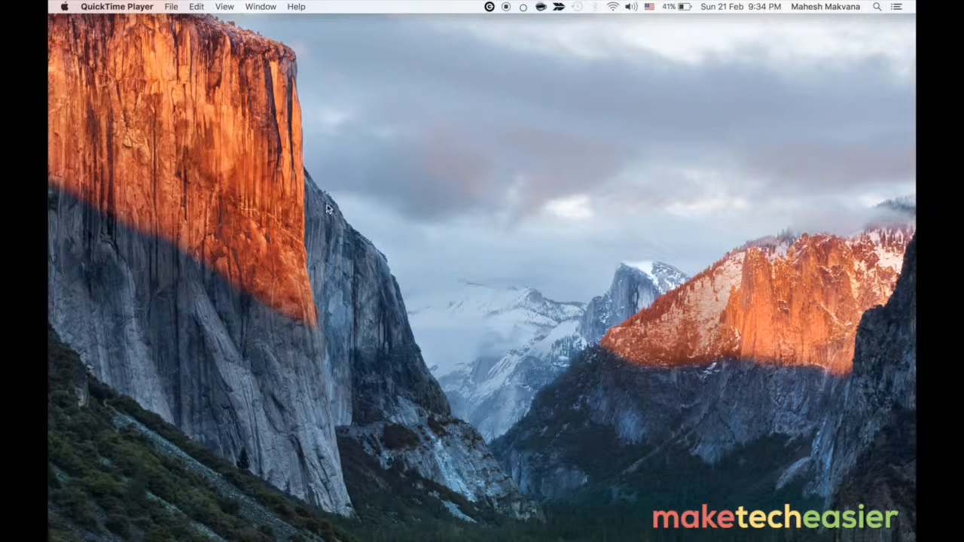
{"action": "mouse_move", "coordinate": [342, 215]}
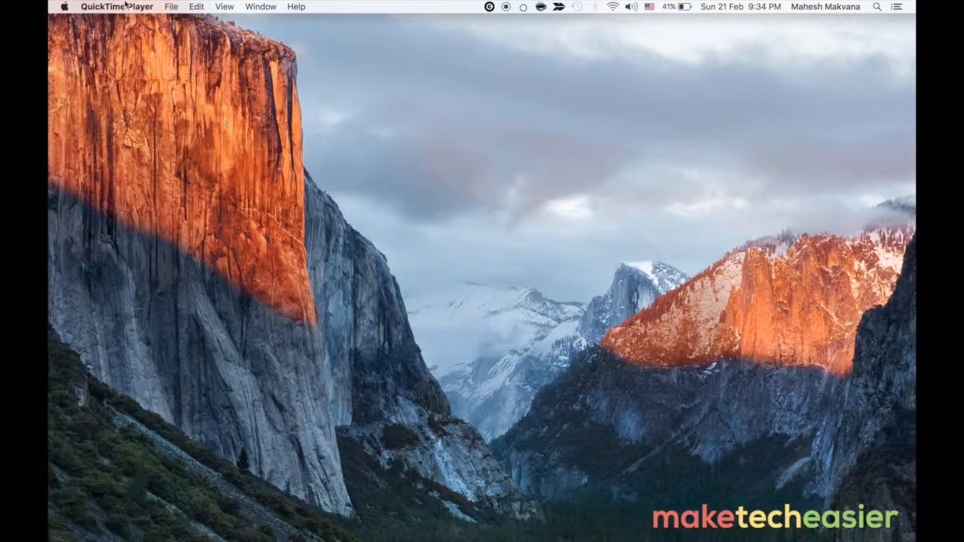
{"action": "mouse_move", "coordinate": [180, 122]}
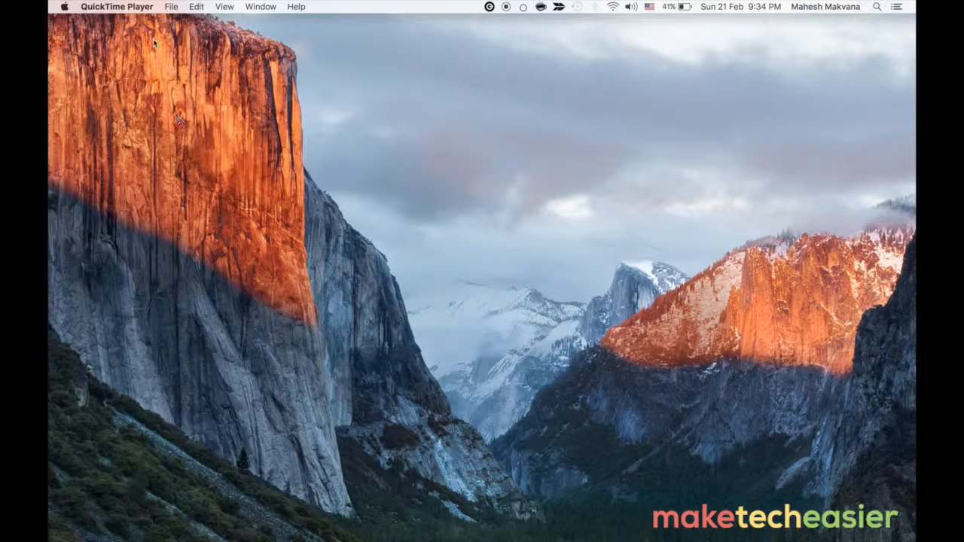
Step: Choose System Preferences… from the Apple menu
{"action": "left_click", "coordinate": [66, 6]}
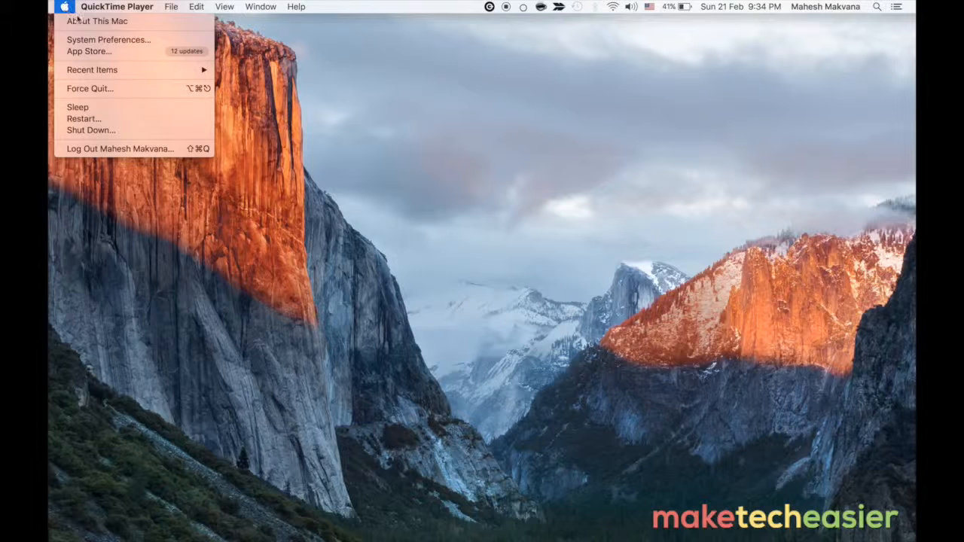
{"action": "mouse_move", "coordinate": [109, 42]}
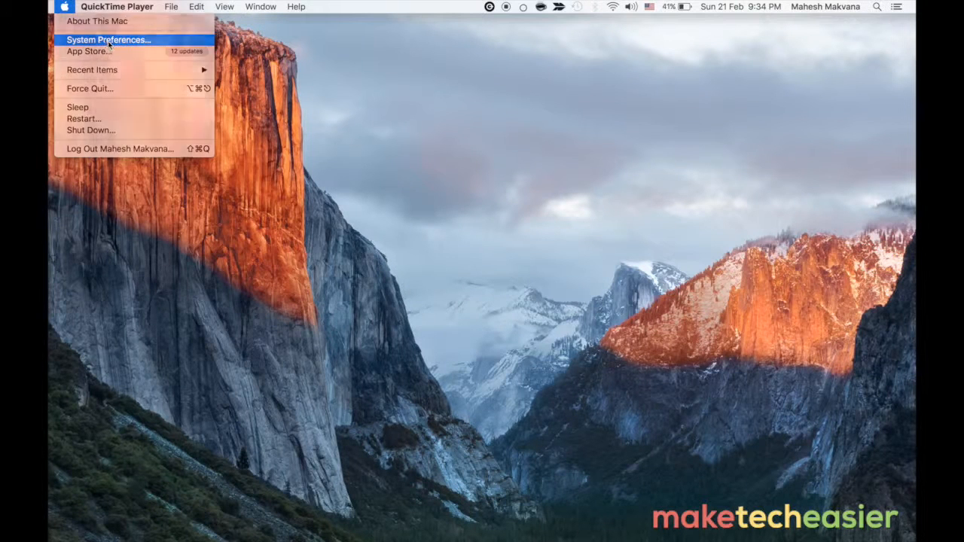
{"action": "left_click", "coordinate": [109, 39]}
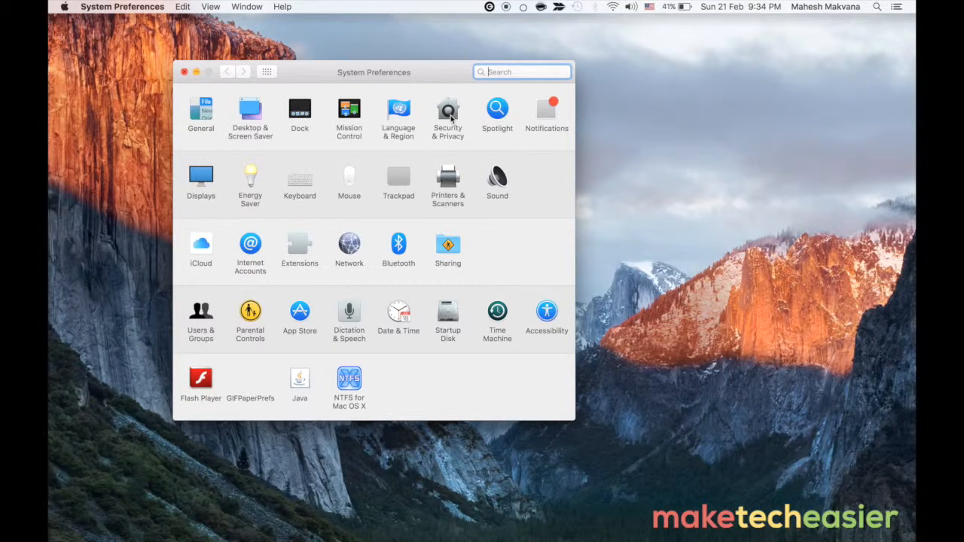
Step: Open the Security & Privacy pane on its Firewall tab
{"action": "left_click", "coordinate": [447, 109]}
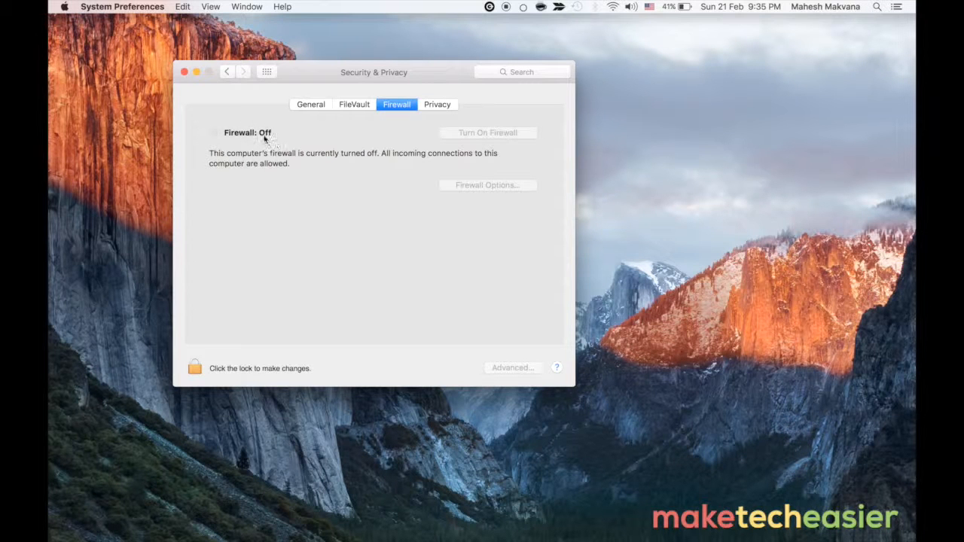
{"action": "mouse_move", "coordinate": [371, 243]}
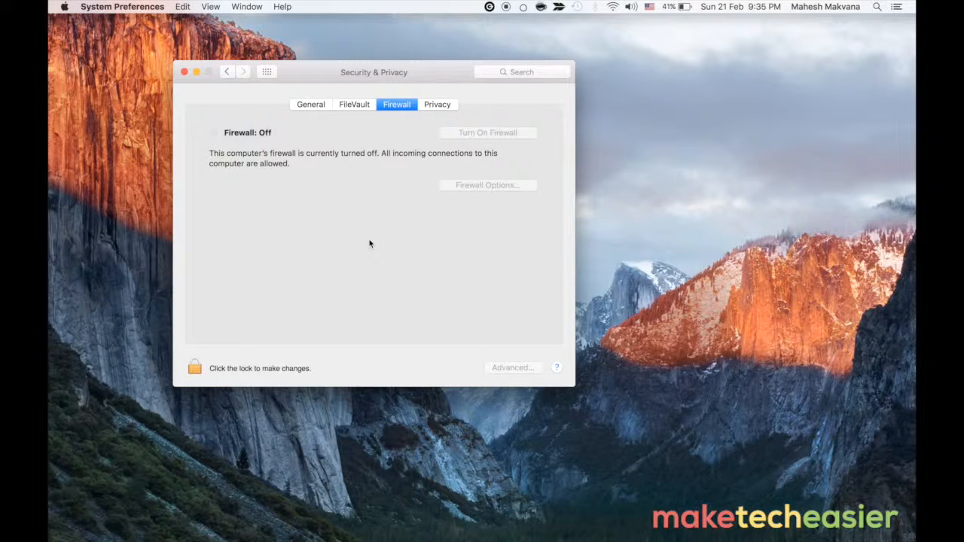
{"action": "mouse_move", "coordinate": [197, 370]}
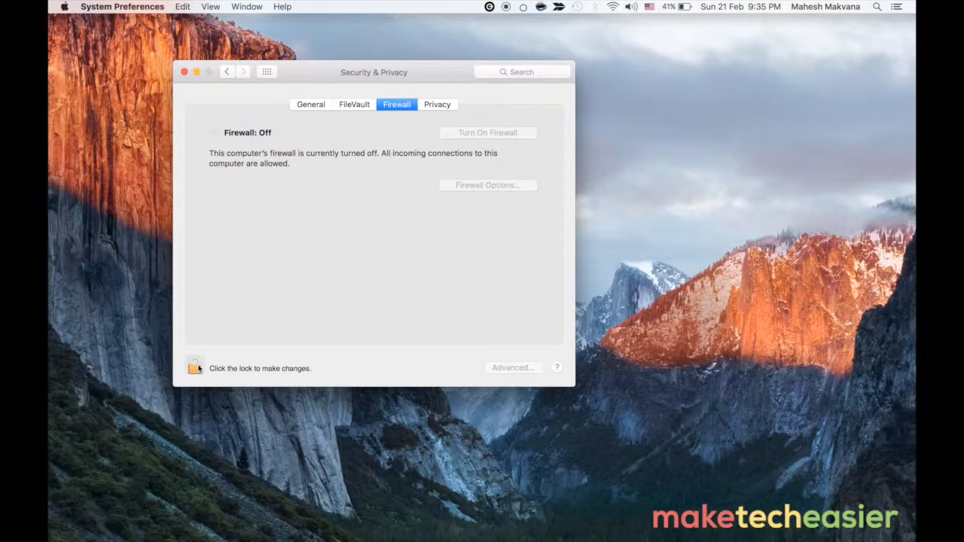
Step: Unlock the Security & Privacy settings with the administrator password
{"action": "left_click", "coordinate": [195, 367]}
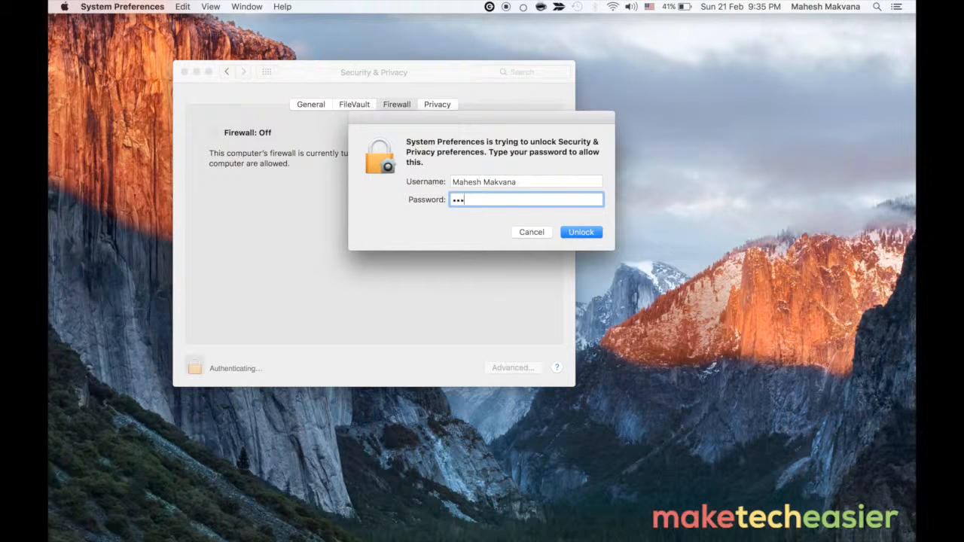
{"action": "left_click", "coordinate": [581, 232]}
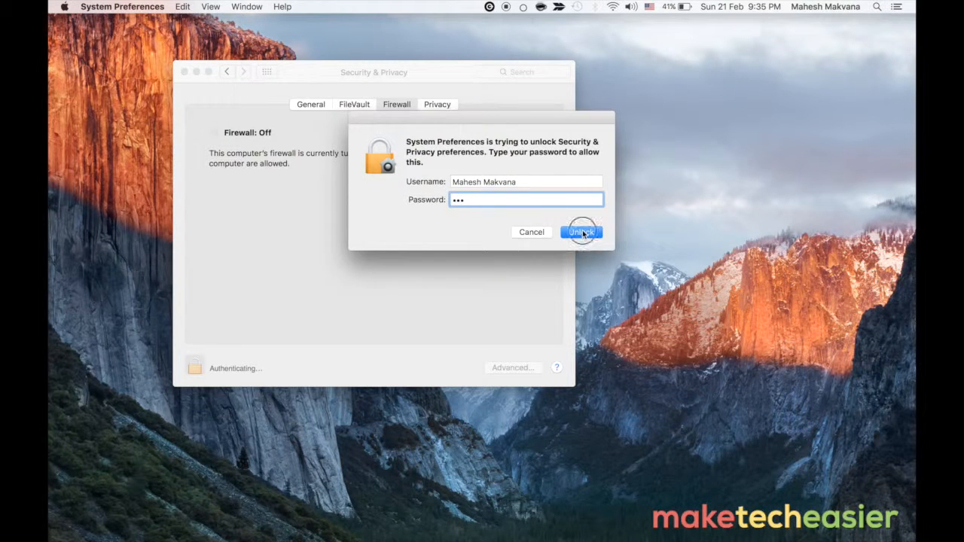
{"action": "left_click", "coordinate": [582, 231]}
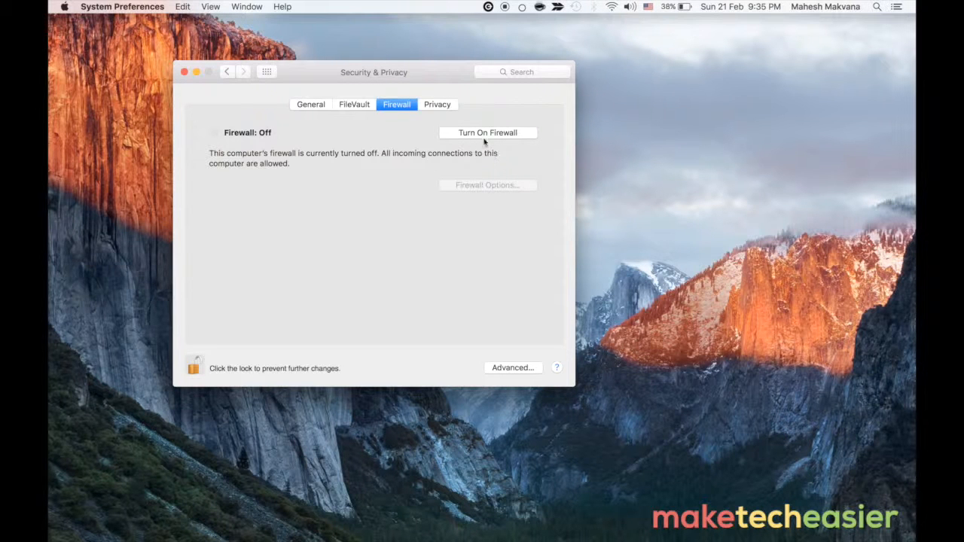
Step: Turn on the firewall to block incoming connections from unauthorized apps
{"action": "left_click", "coordinate": [487, 133]}
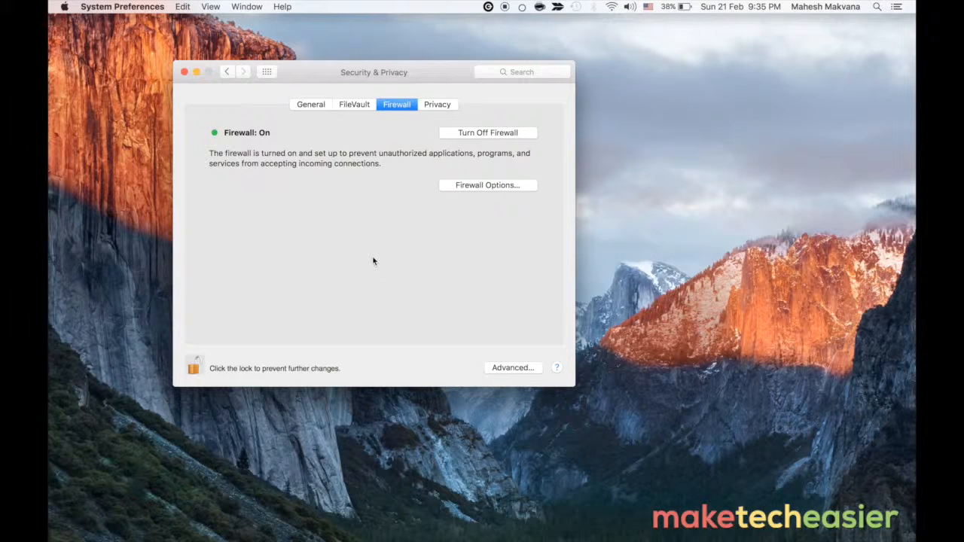
{"action": "mouse_move", "coordinate": [449, 189]}
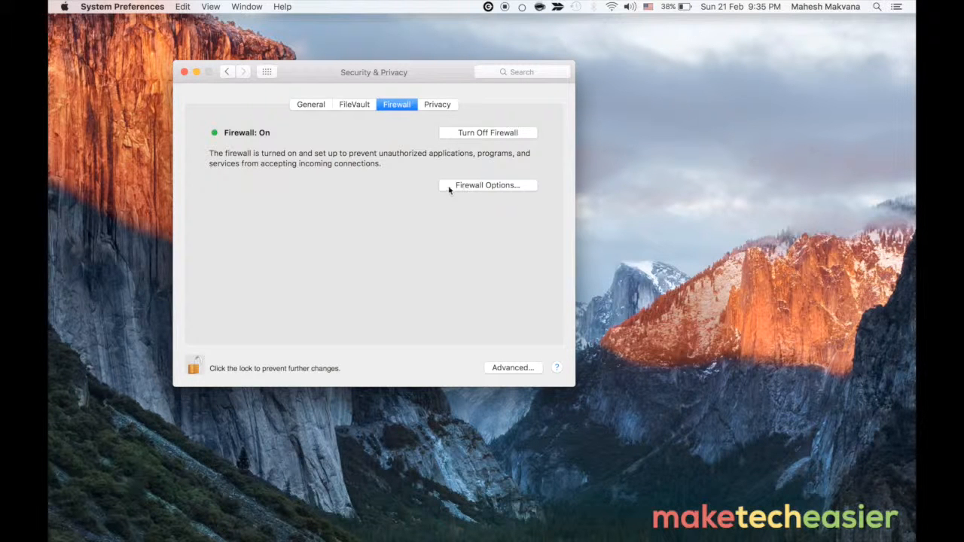
{"action": "left_click", "coordinate": [487, 185]}
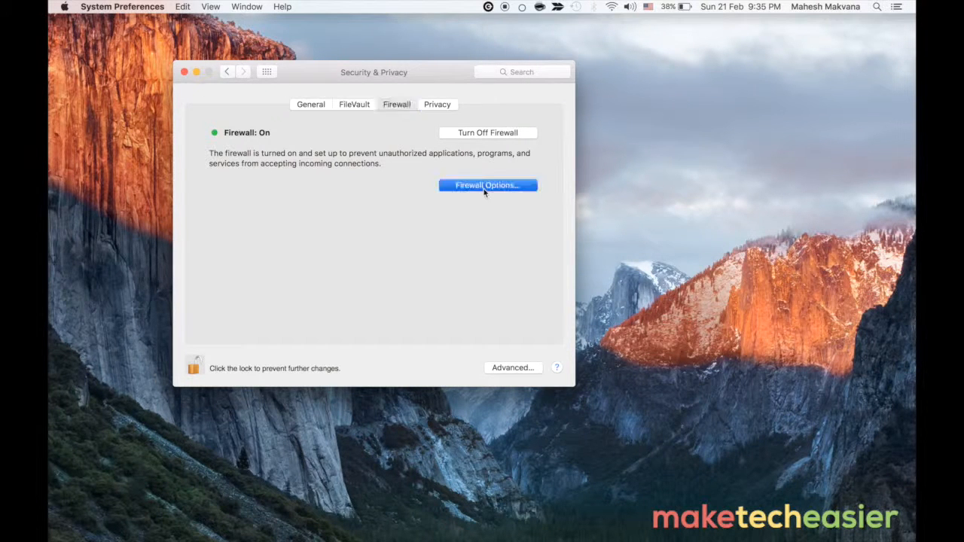
Step: Check Enable stealth mode in Firewall Options and confirm with OK
{"action": "left_click", "coordinate": [487, 186]}
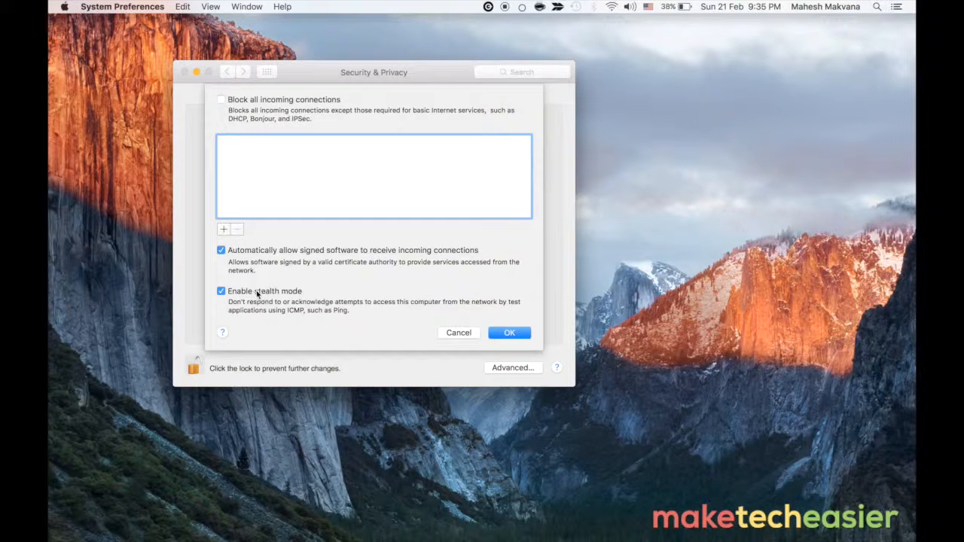
{"action": "mouse_move", "coordinate": [257, 295]}
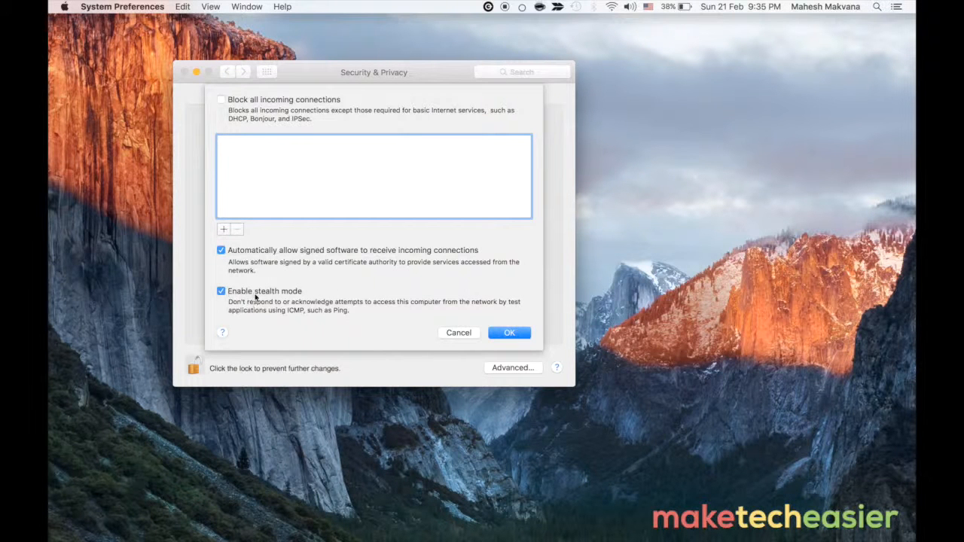
{"action": "mouse_move", "coordinate": [274, 301]}
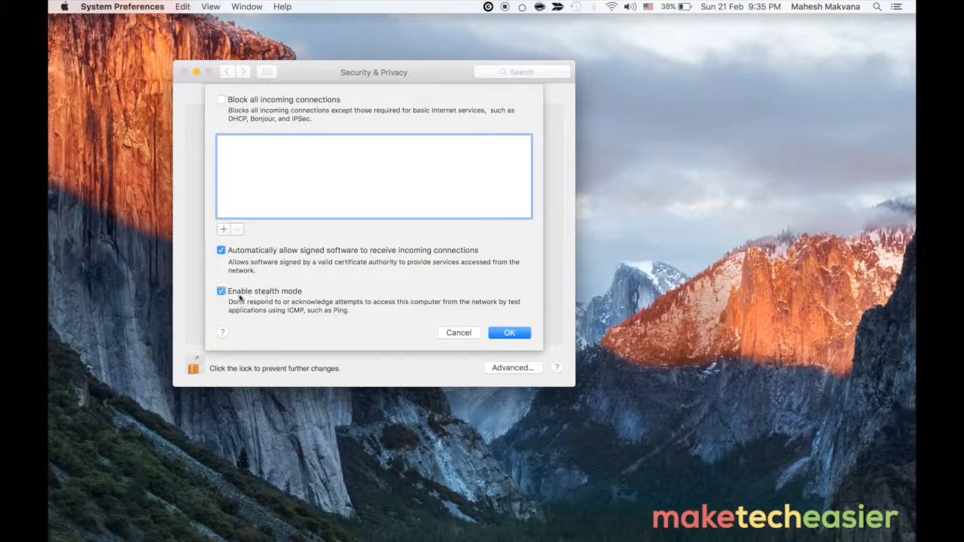
{"action": "mouse_move", "coordinate": [320, 297]}
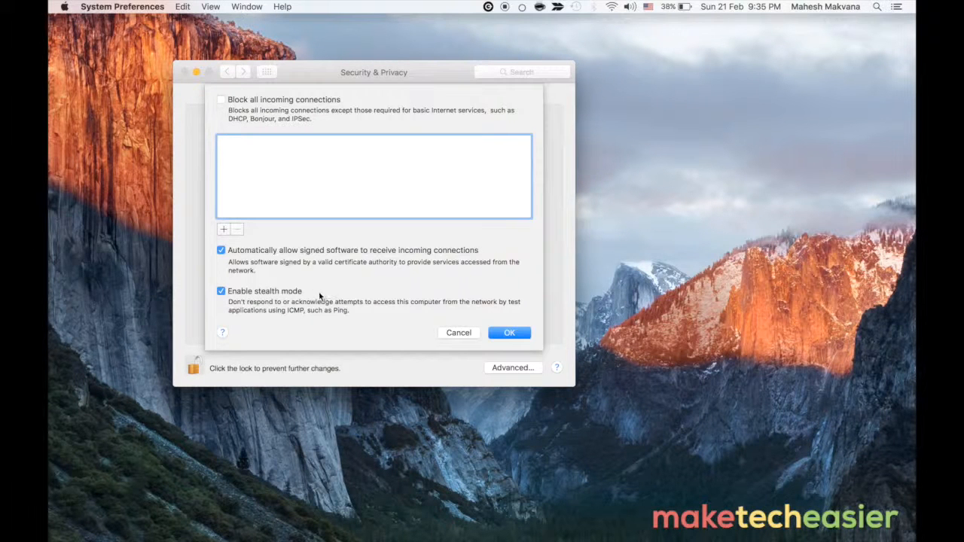
{"action": "mouse_move", "coordinate": [366, 296]}
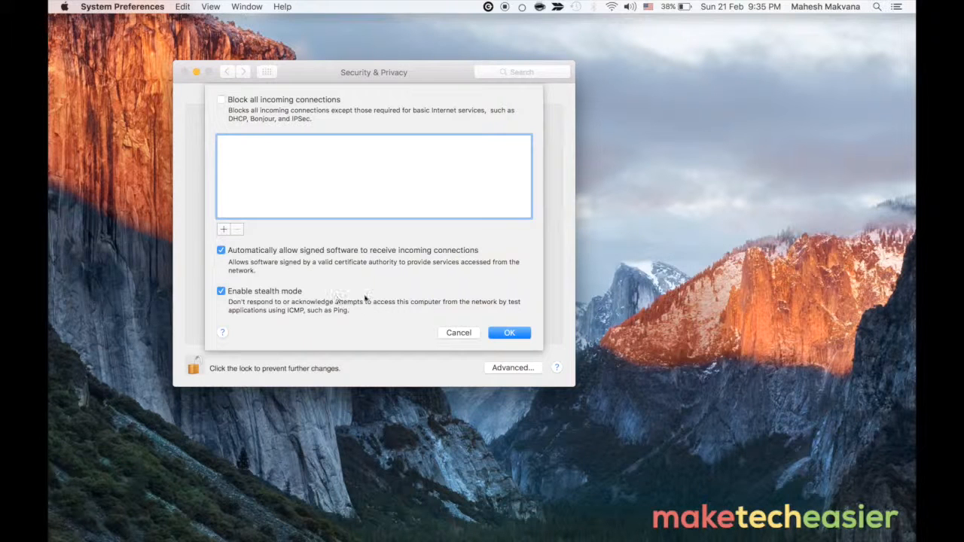
{"action": "mouse_move", "coordinate": [495, 330]}
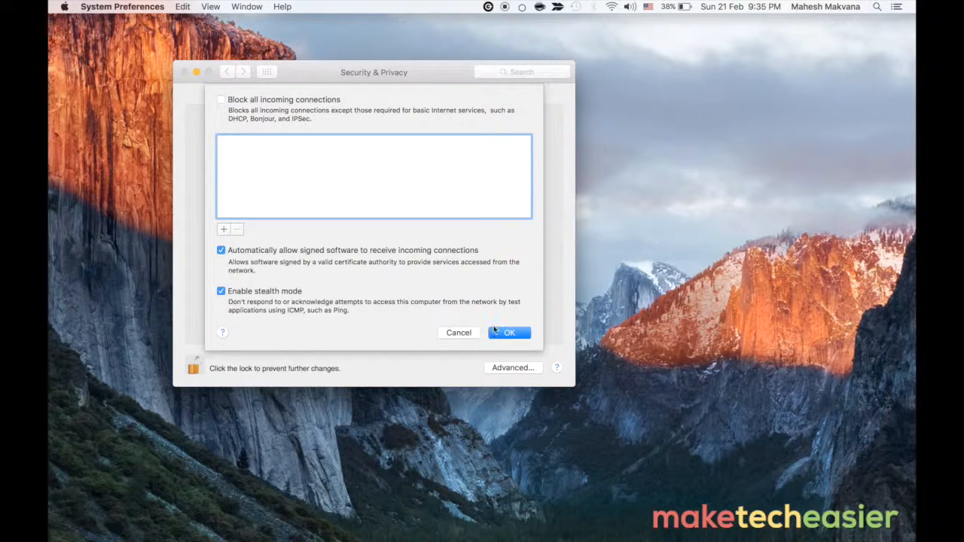
{"action": "left_click", "coordinate": [509, 332]}
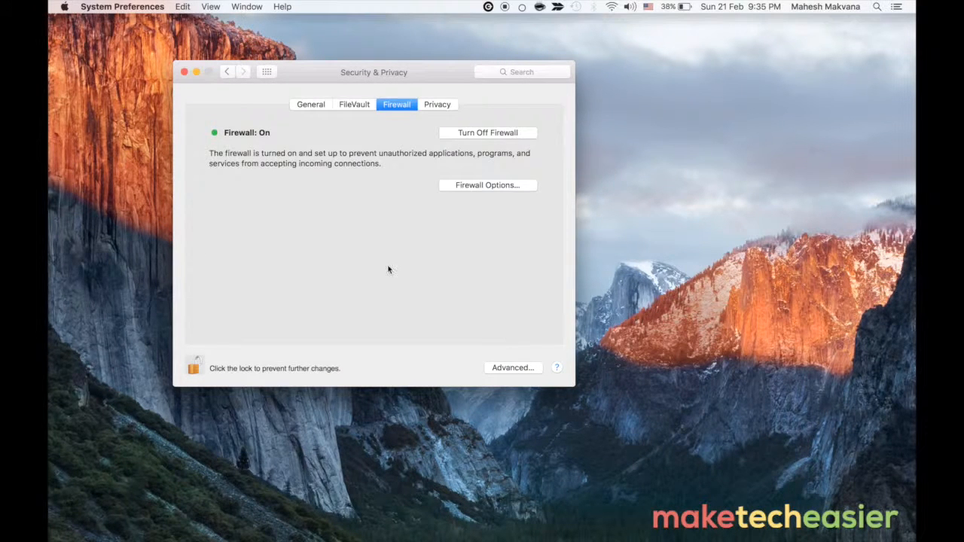